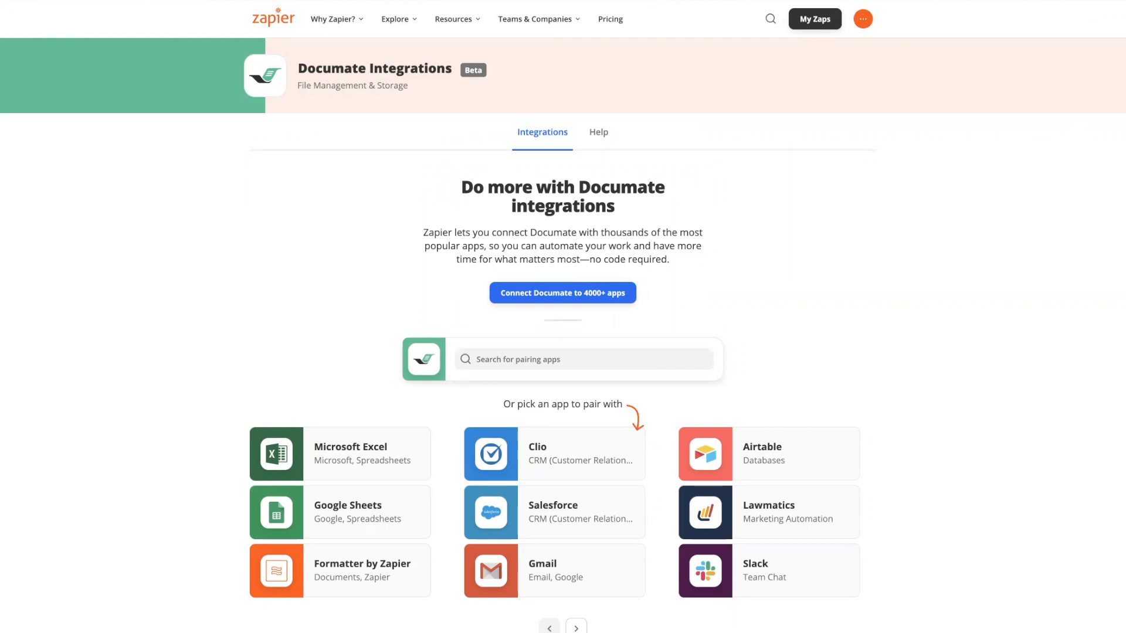
mouse_move(554, 165)
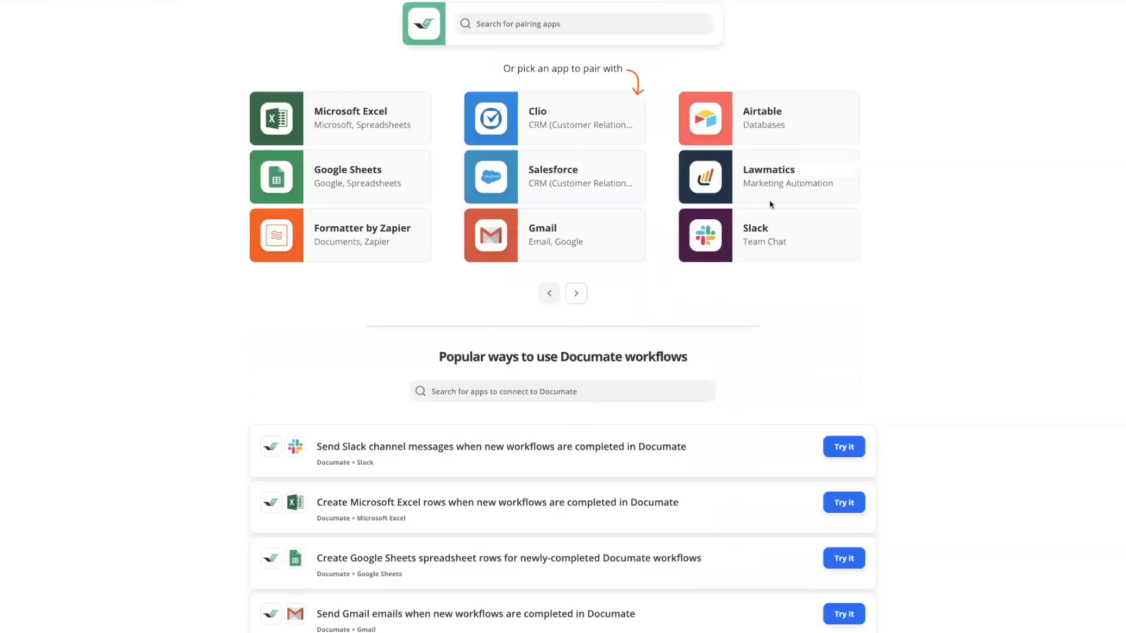
Scroll Documate's integration page and start a zap from the Workflow Completed trigger
scroll("down", 3)
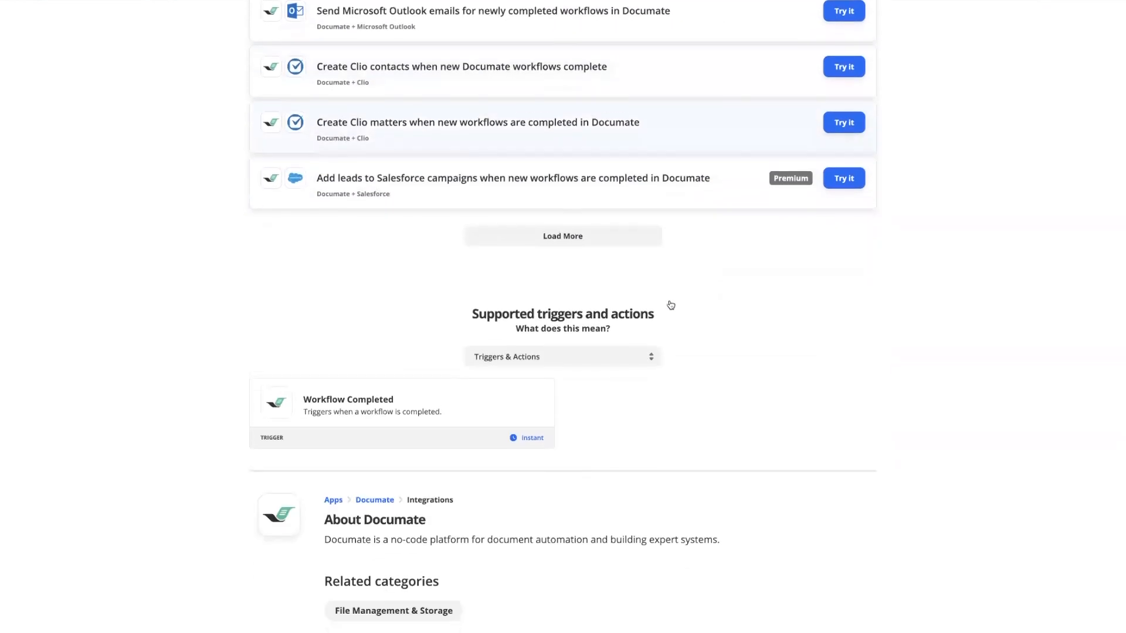
scroll("down", 3)
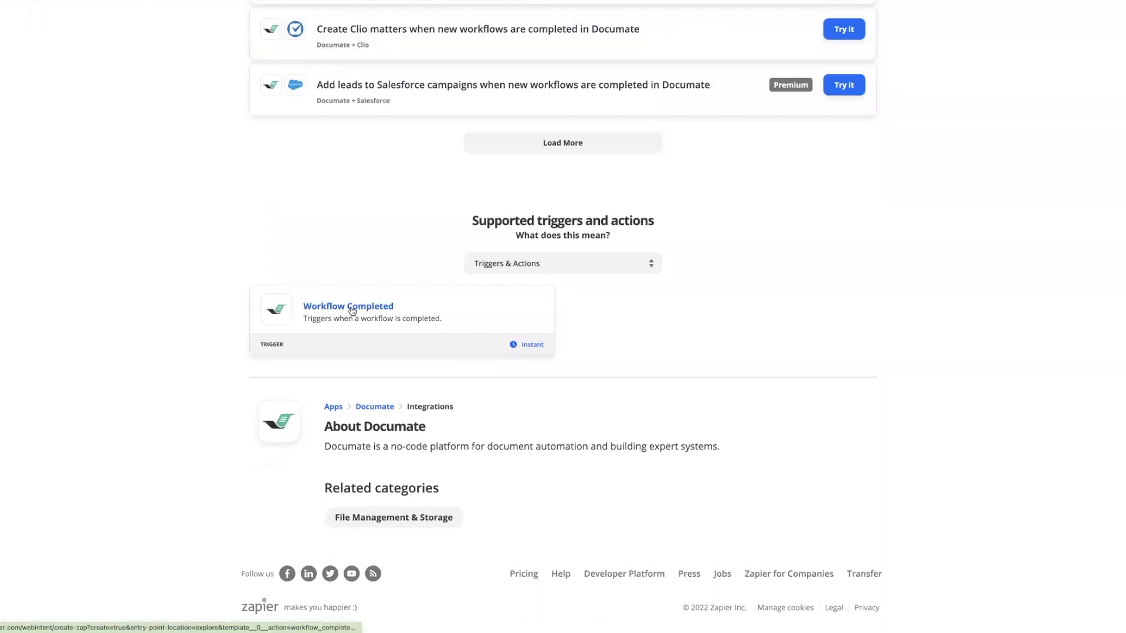
left_click(347, 306)
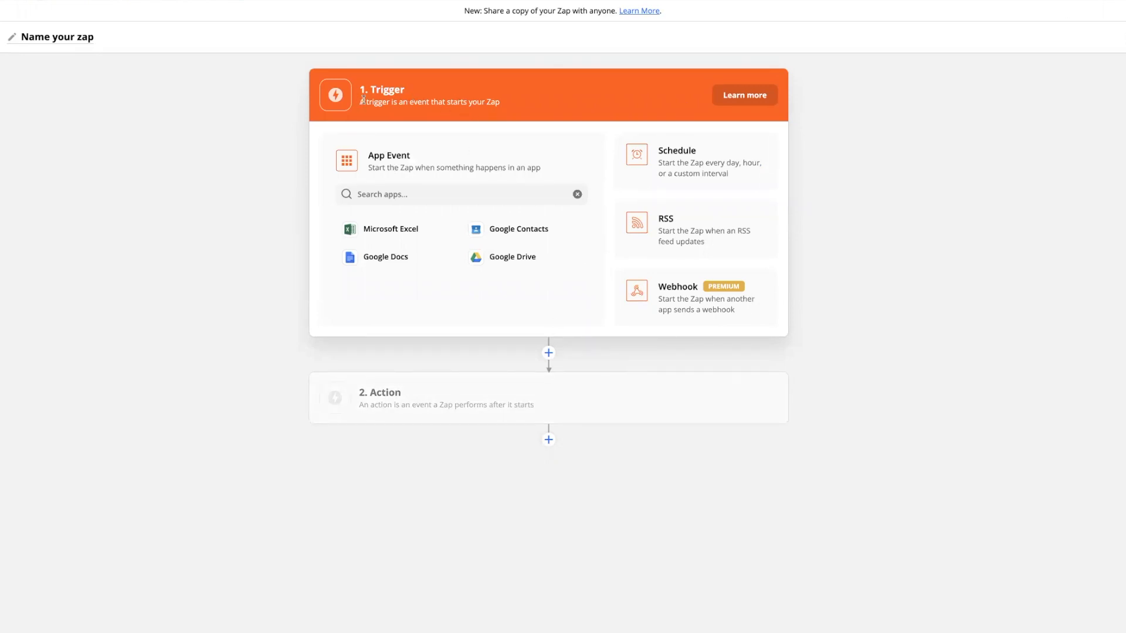
Set the trigger app to Documate with the Workflow Completed event and continue
type("docu")
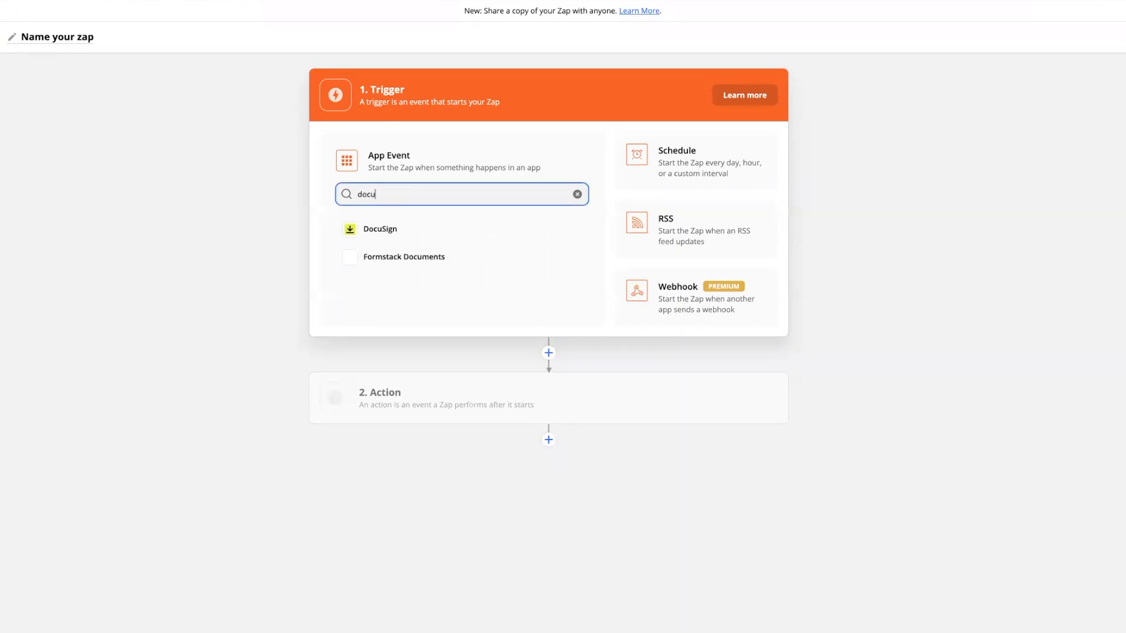
left_click(380, 228)
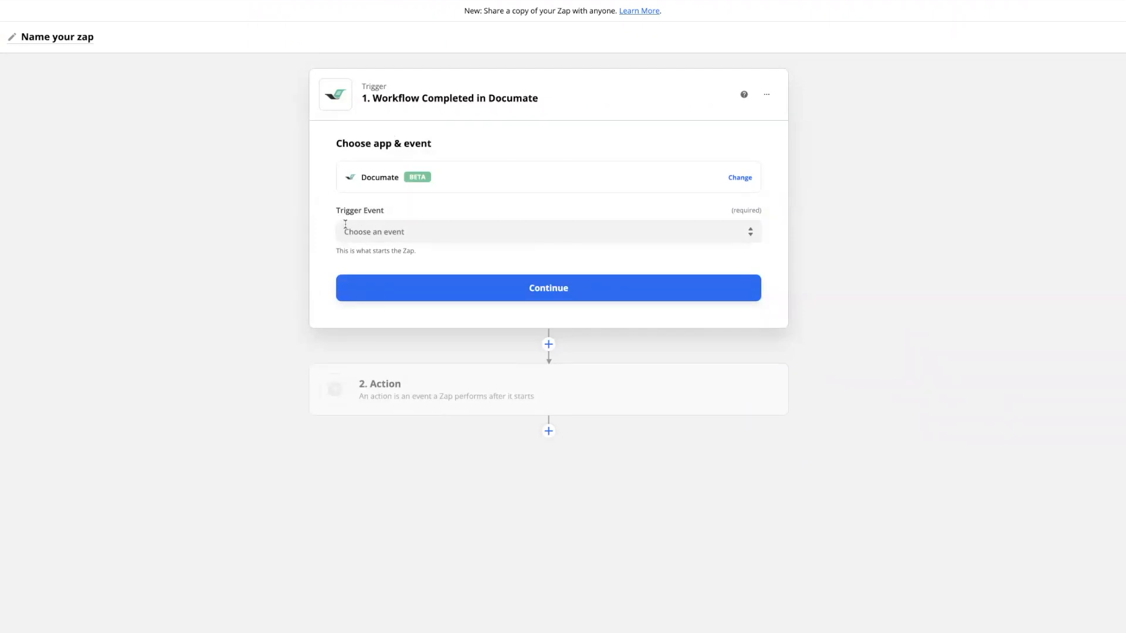
left_click(548, 231)
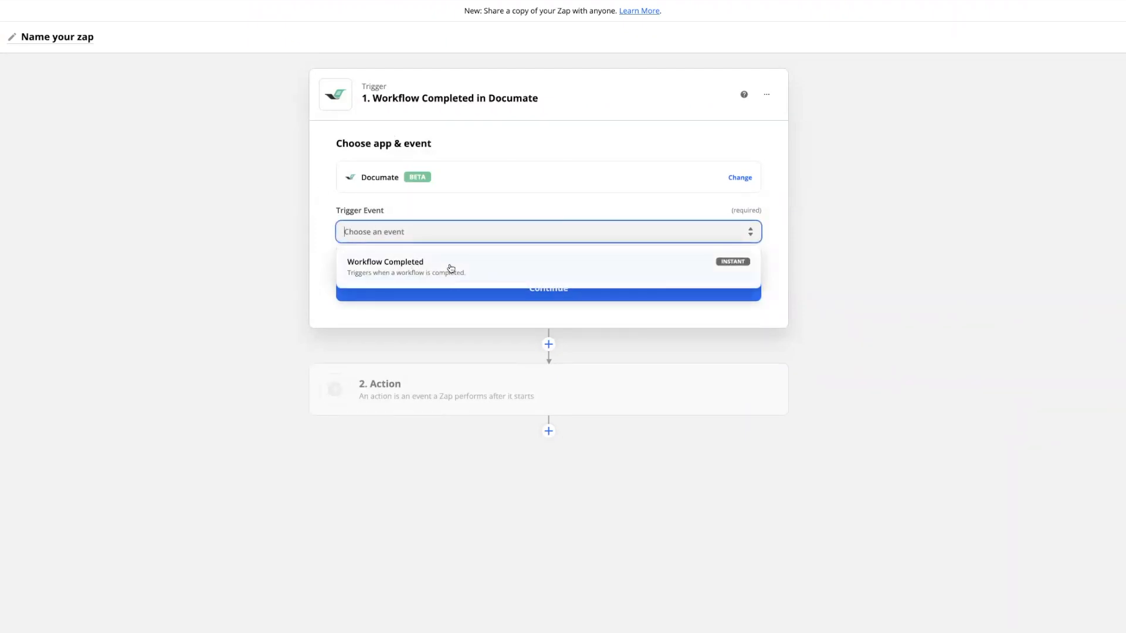
left_click(384, 267)
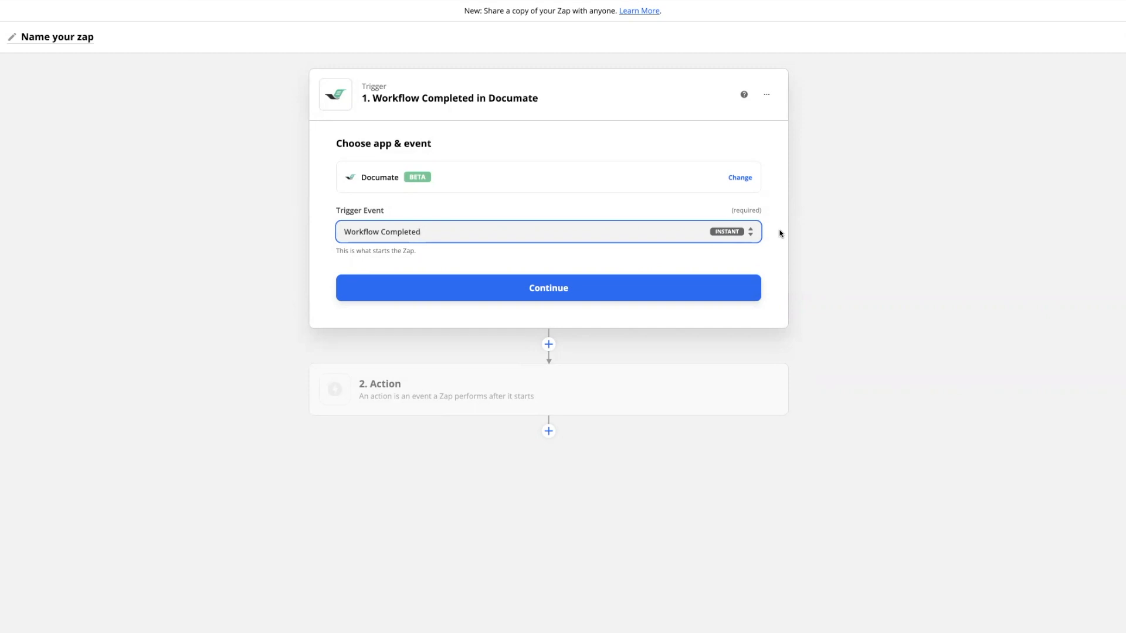
left_click(548, 288)
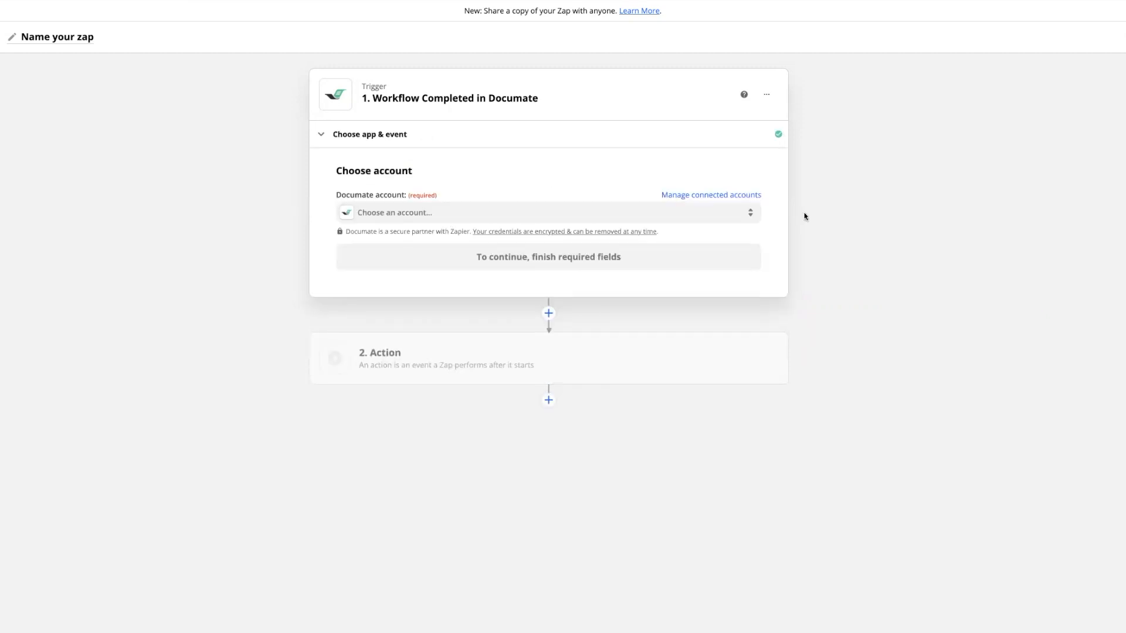
mouse_move(657, 199)
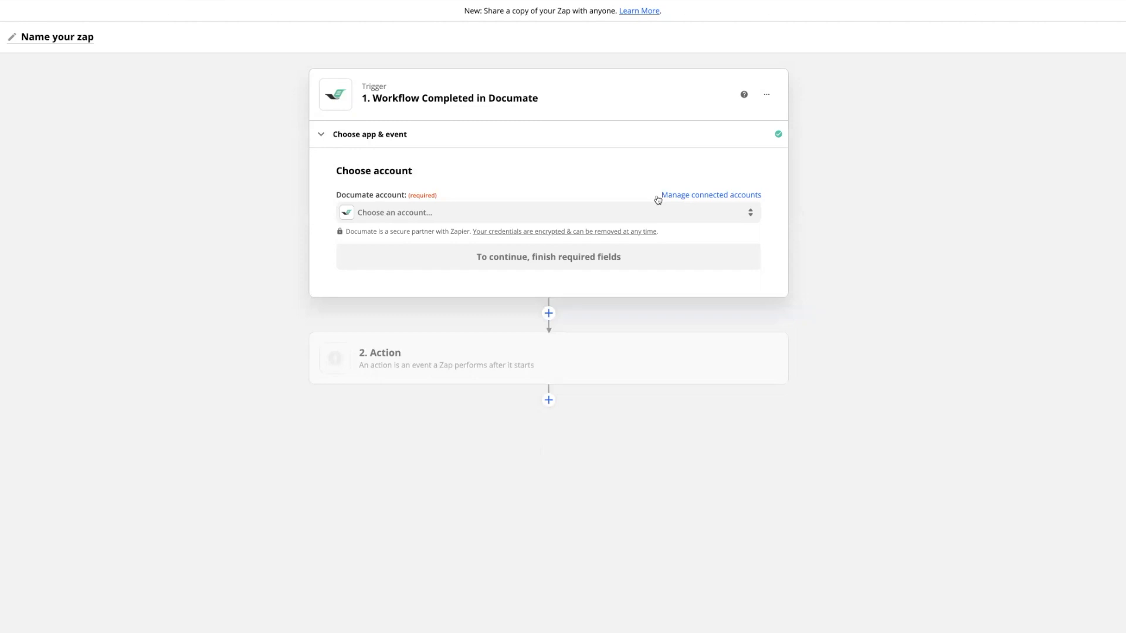
Start a new Documate account connection and enter 'demo' as the subdomain
left_click(394, 212)
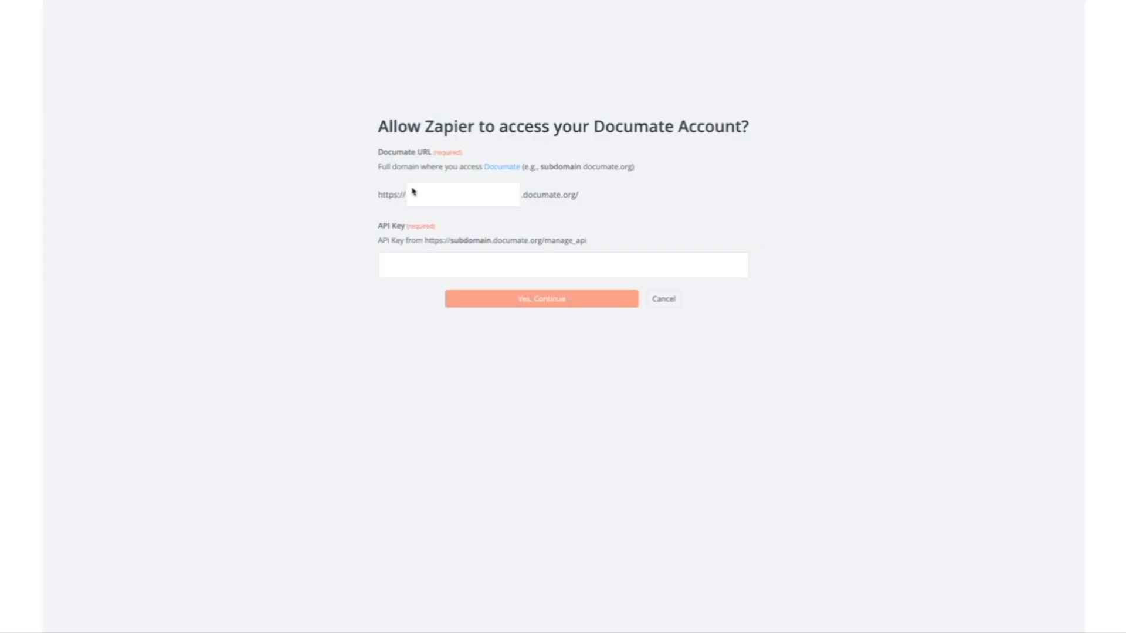
mouse_move(440, 166)
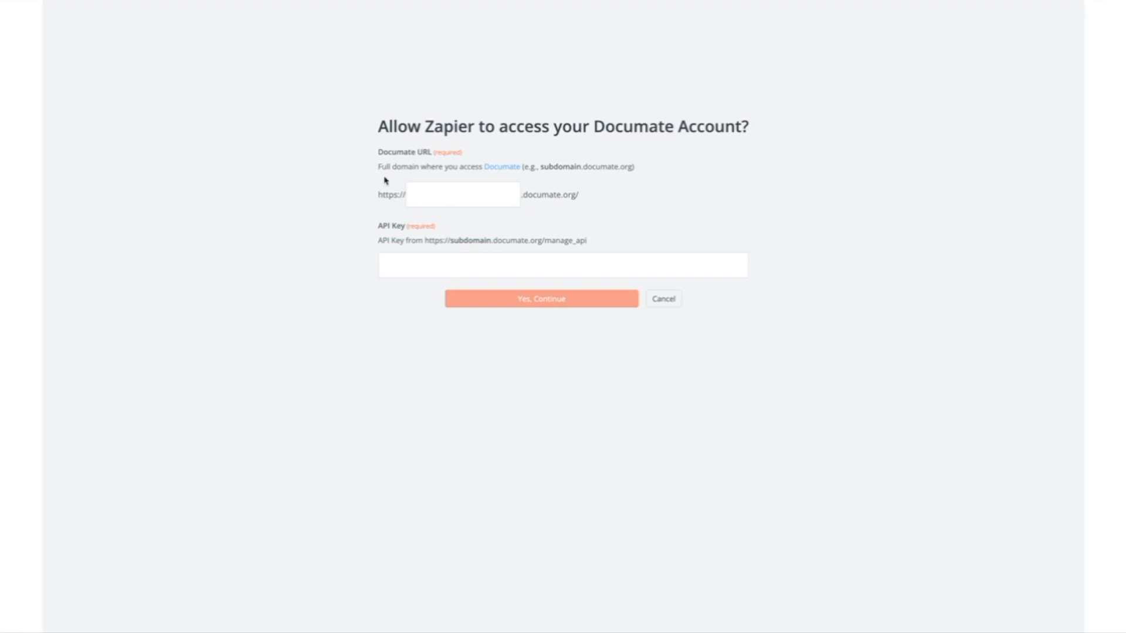
type("demo")
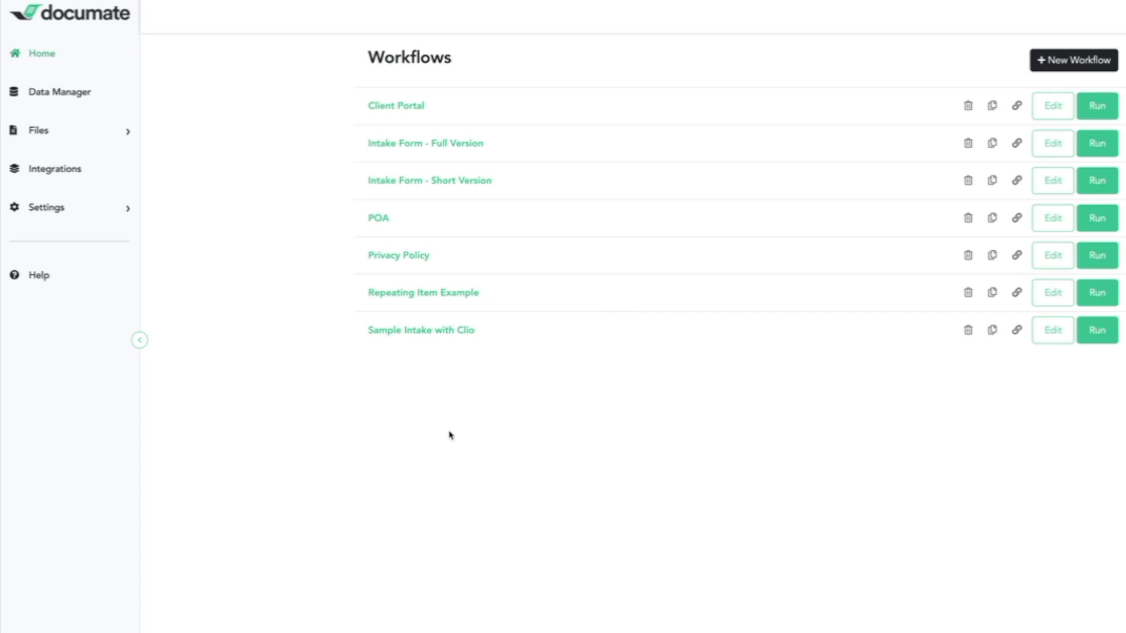
mouse_move(121, 41)
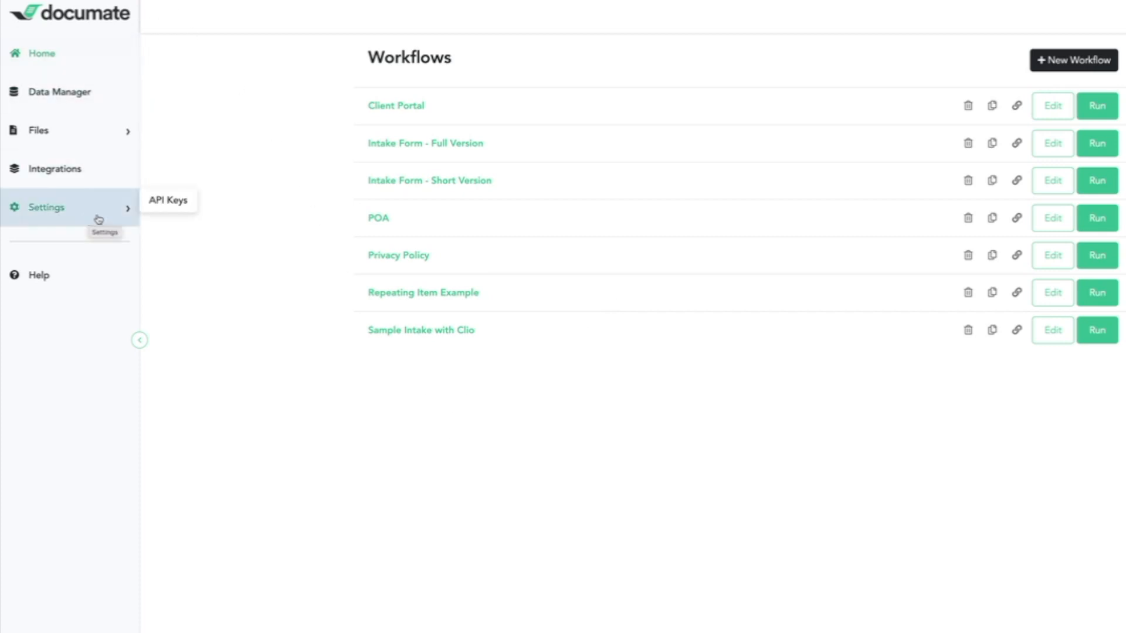
Create a Documate API key named 'Zapier' from the API Keys settings
left_click(167, 201)
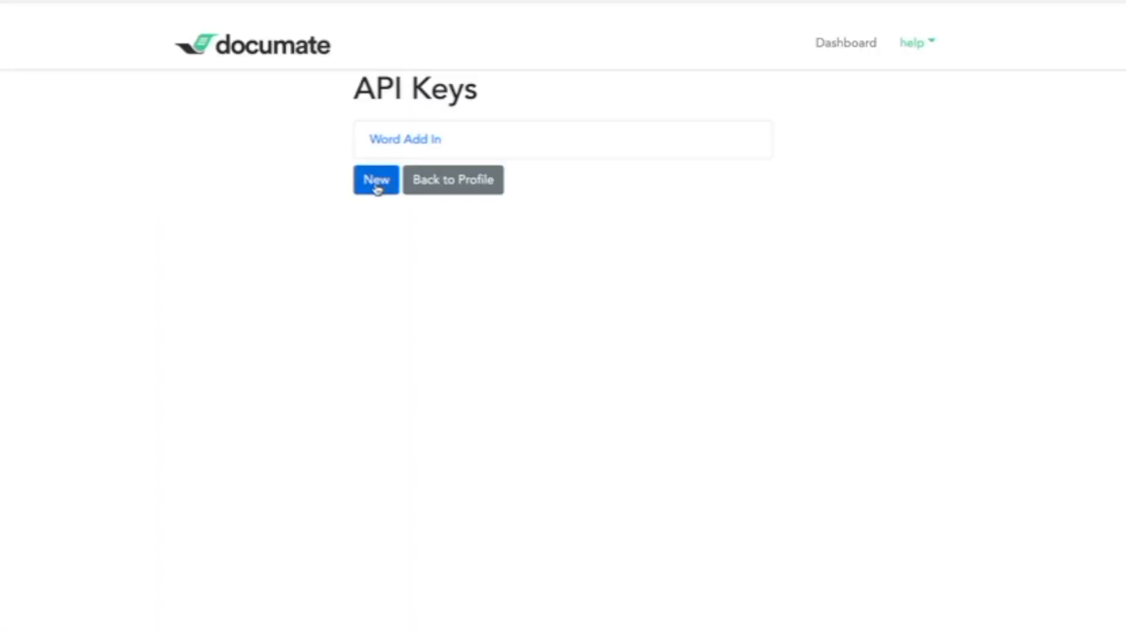
left_click(375, 180)
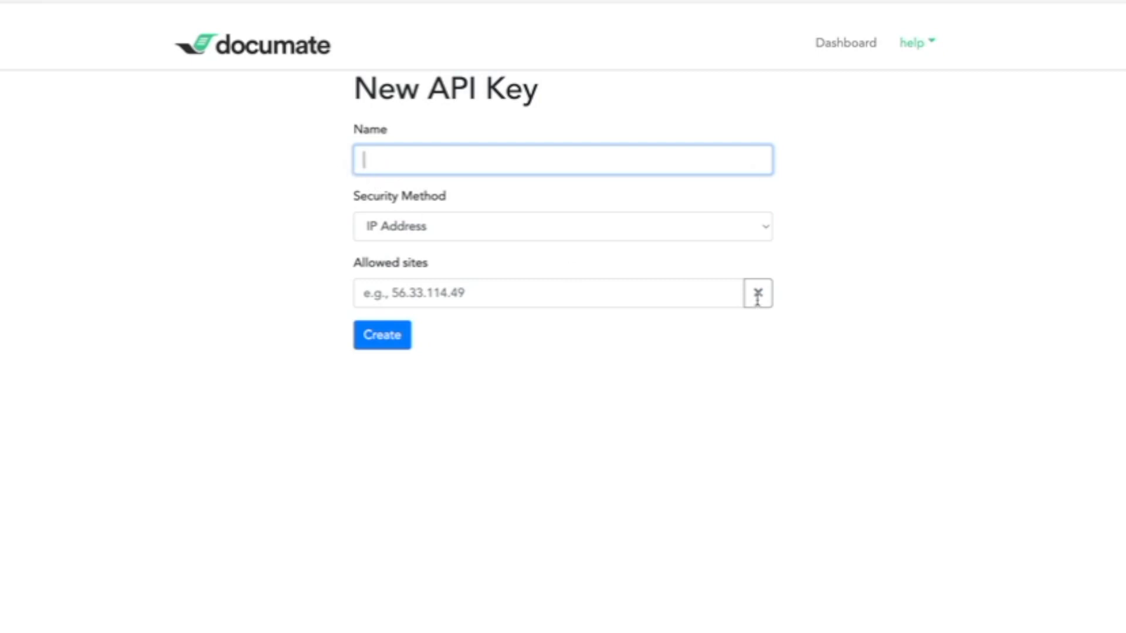
type("Zapier")
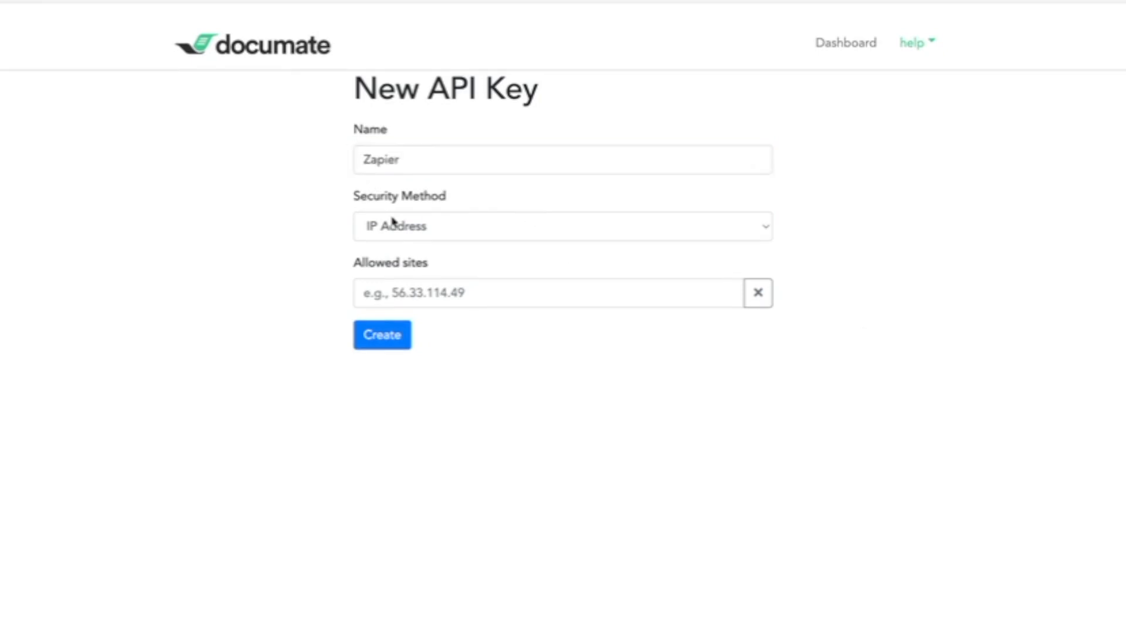
left_click(381, 334)
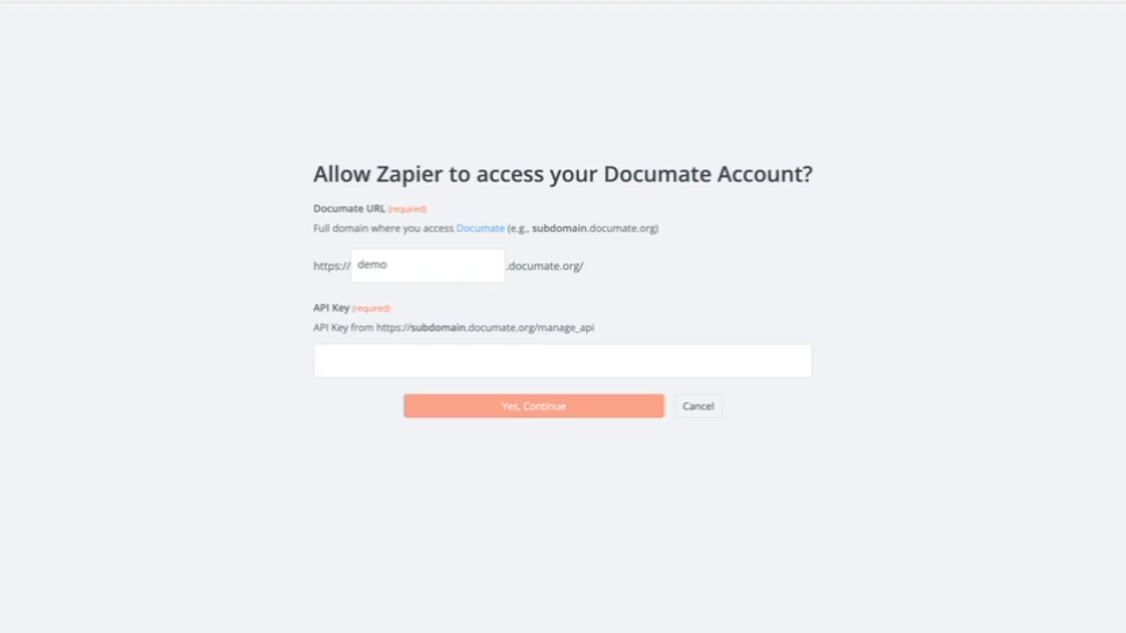
Enter the API key, authorize, and confirm the Documate demo #3 account
left_click(562, 361)
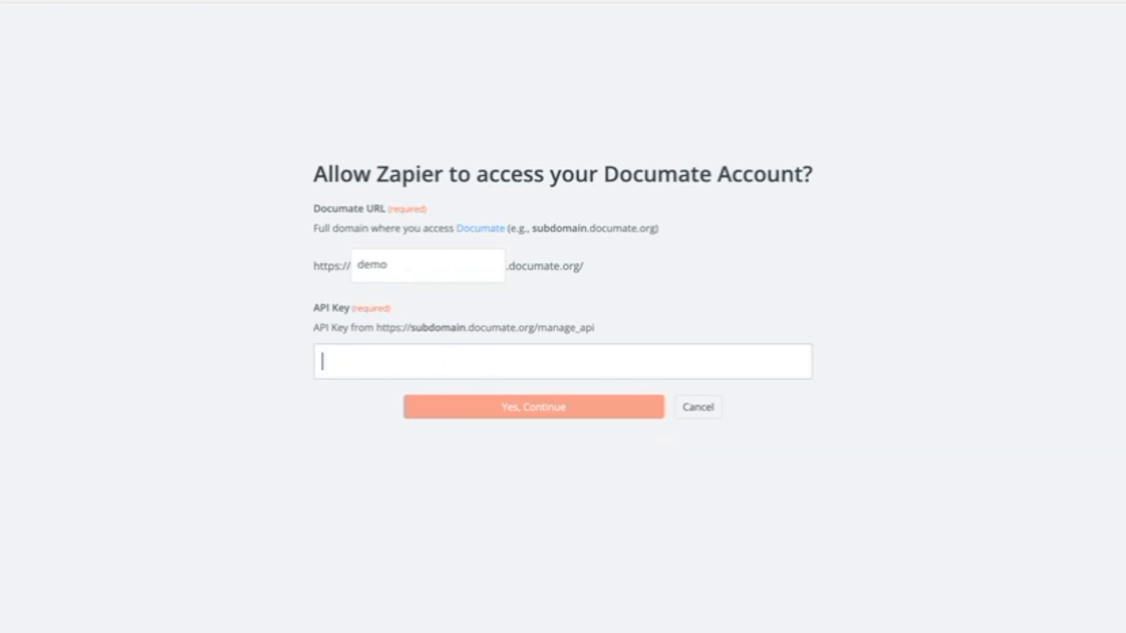
left_click(533, 407)
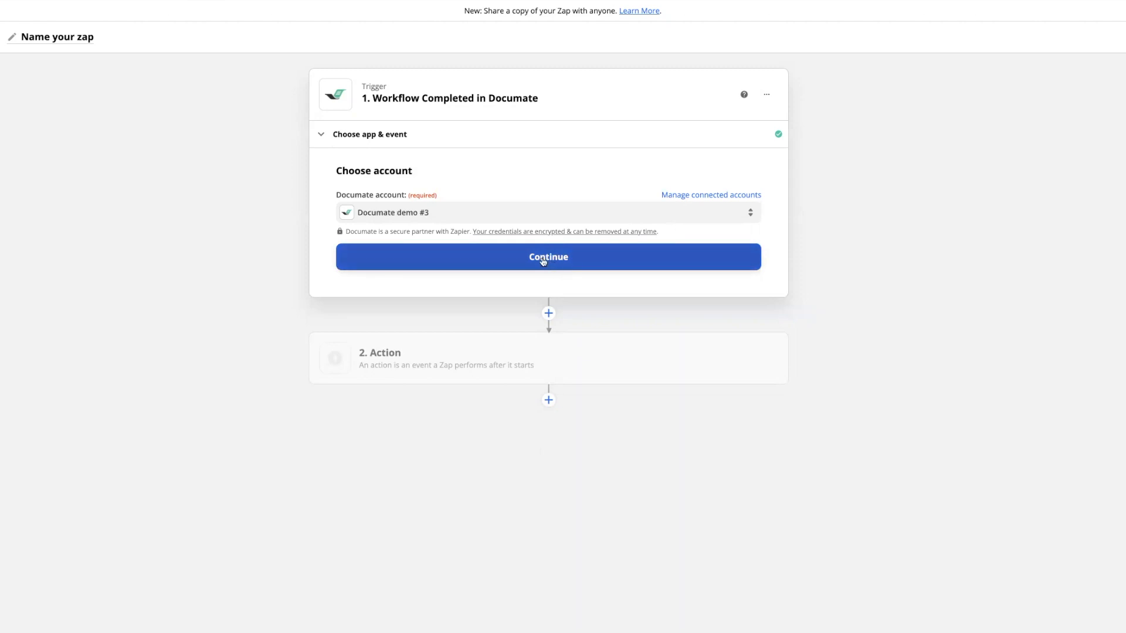
left_click(547, 257)
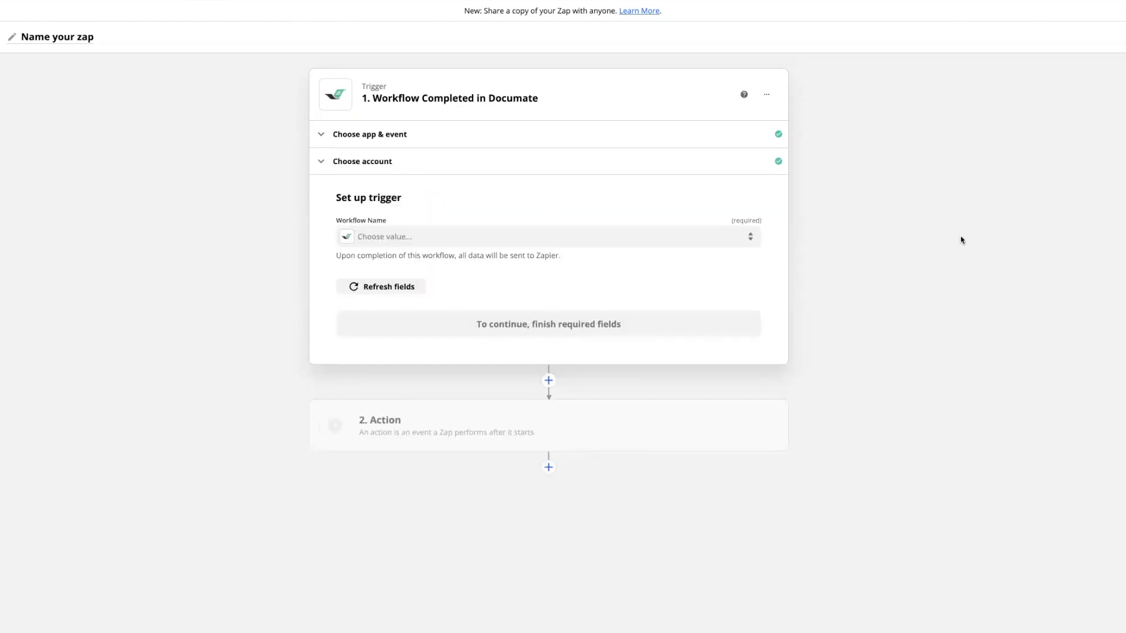
mouse_move(684, 252)
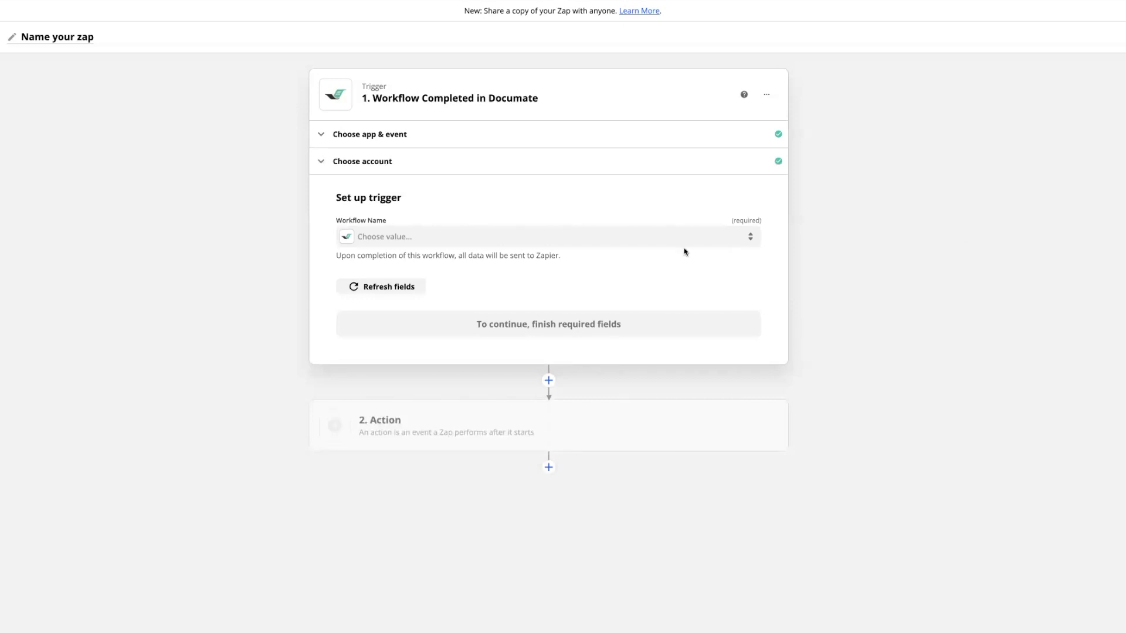
Select Sample Intake Form as the workflow name and continue
left_click(546, 237)
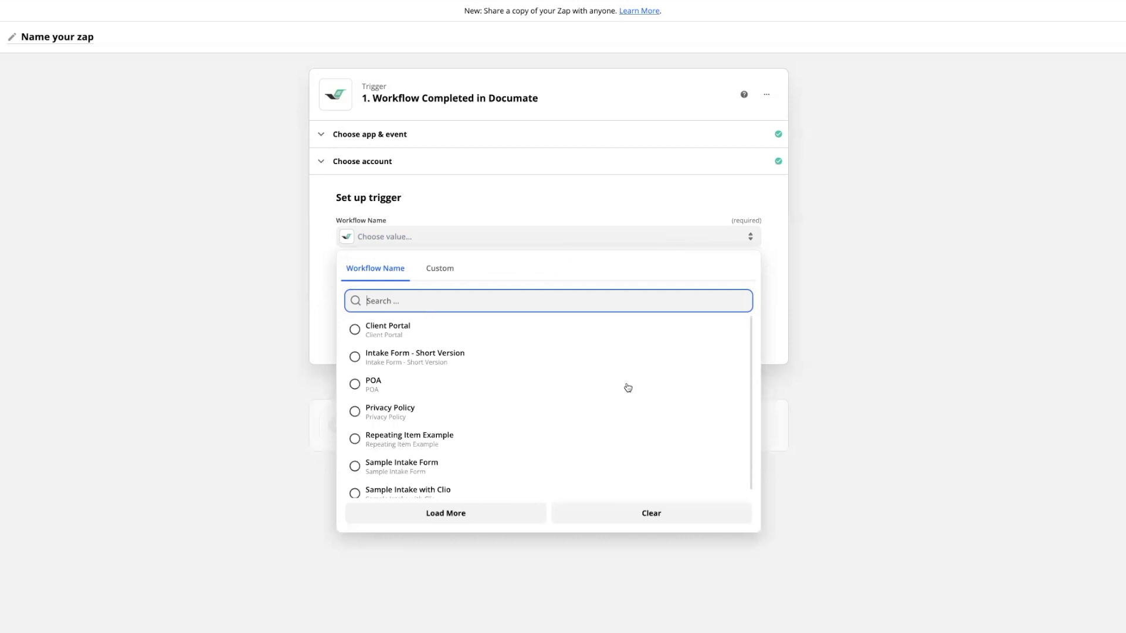
left_click(401, 465)
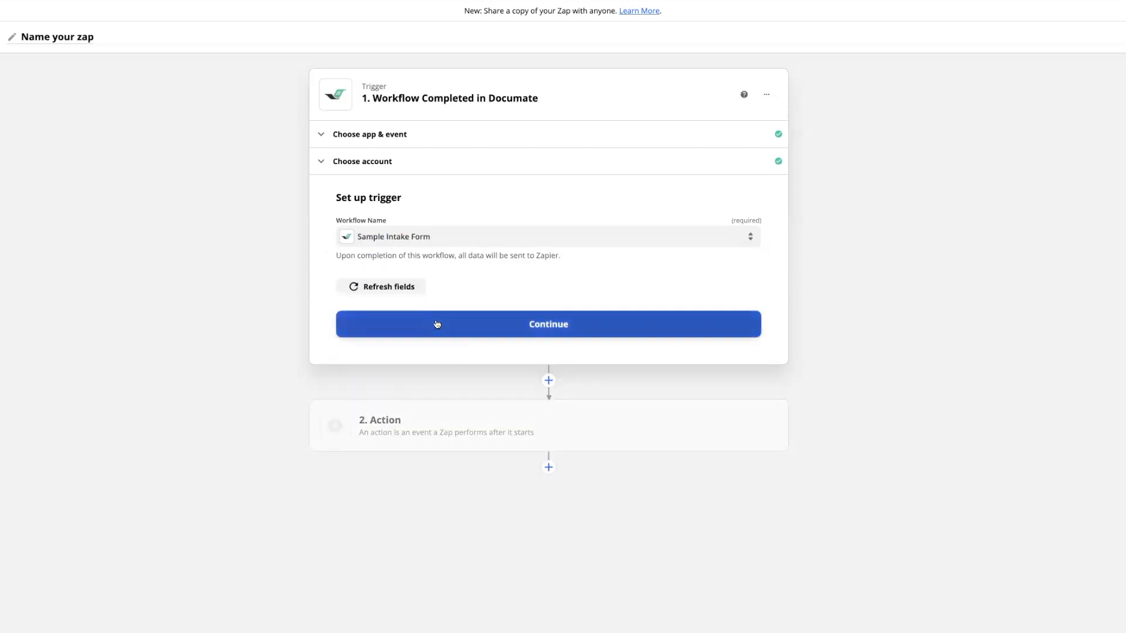
left_click(548, 323)
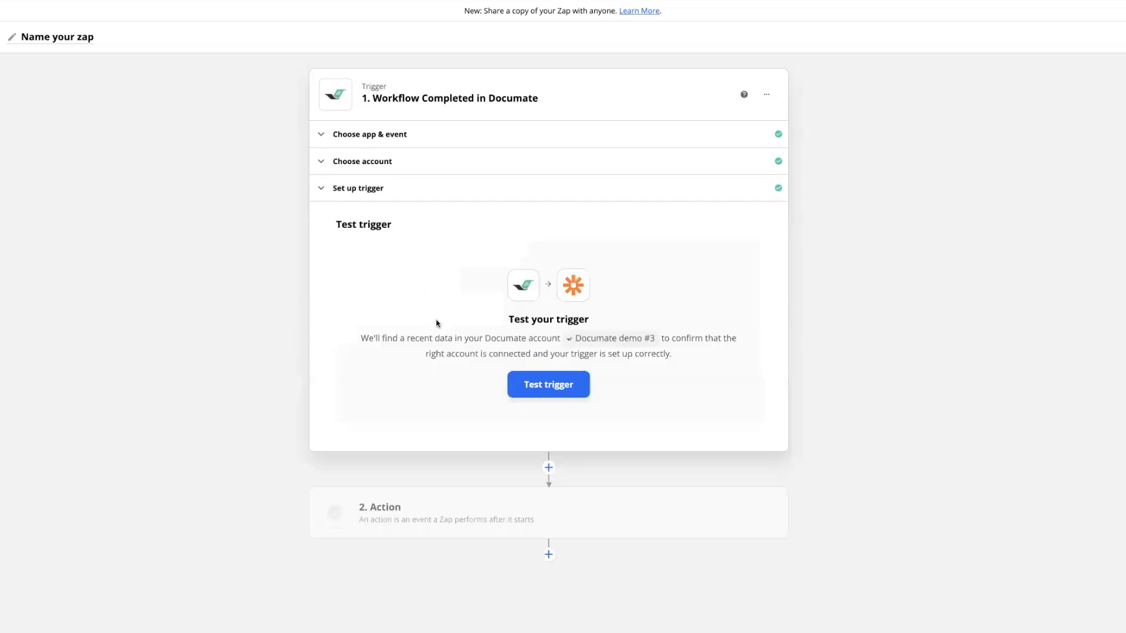
Run the trigger test and review the returned address and client sample fields
left_click(547, 384)
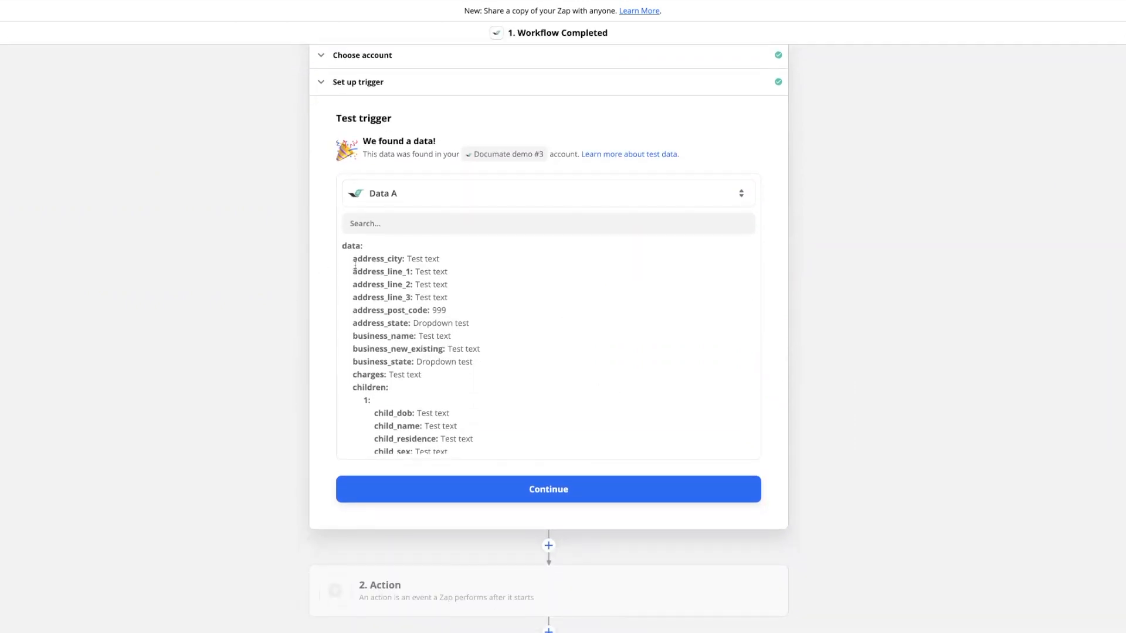
mouse_move(411, 269)
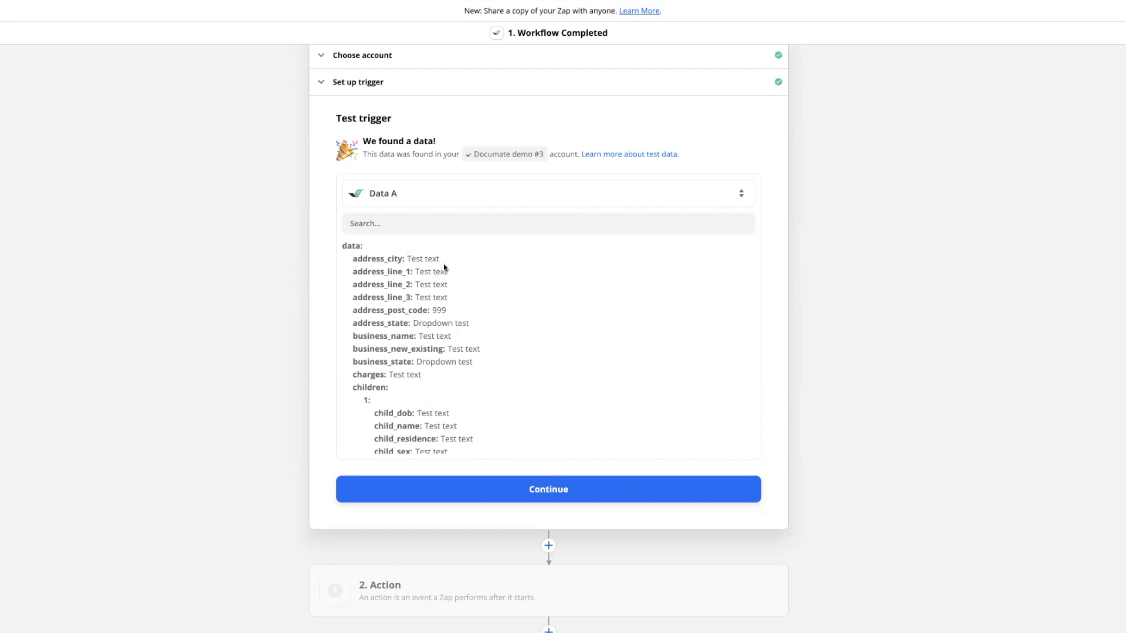
mouse_move(444, 268)
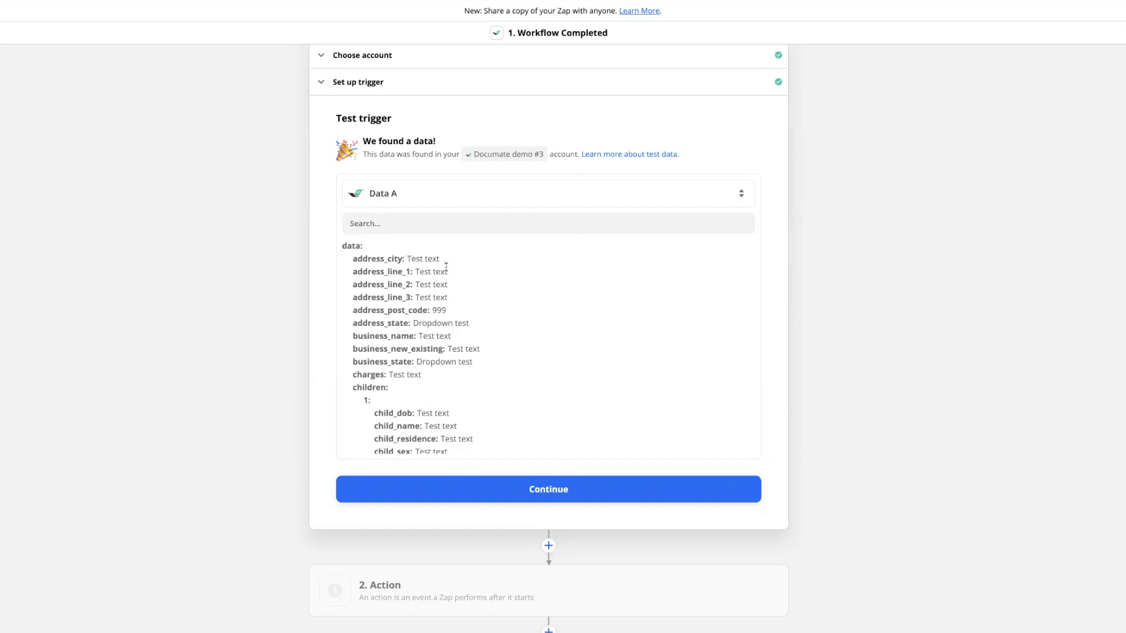
mouse_move(518, 279)
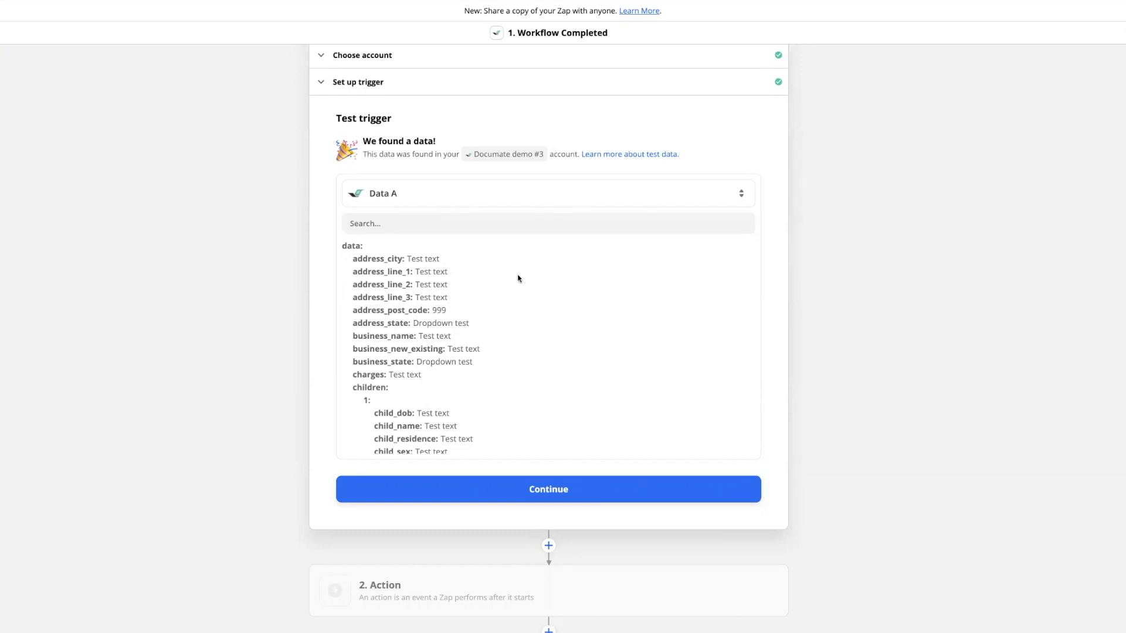
mouse_move(364, 326)
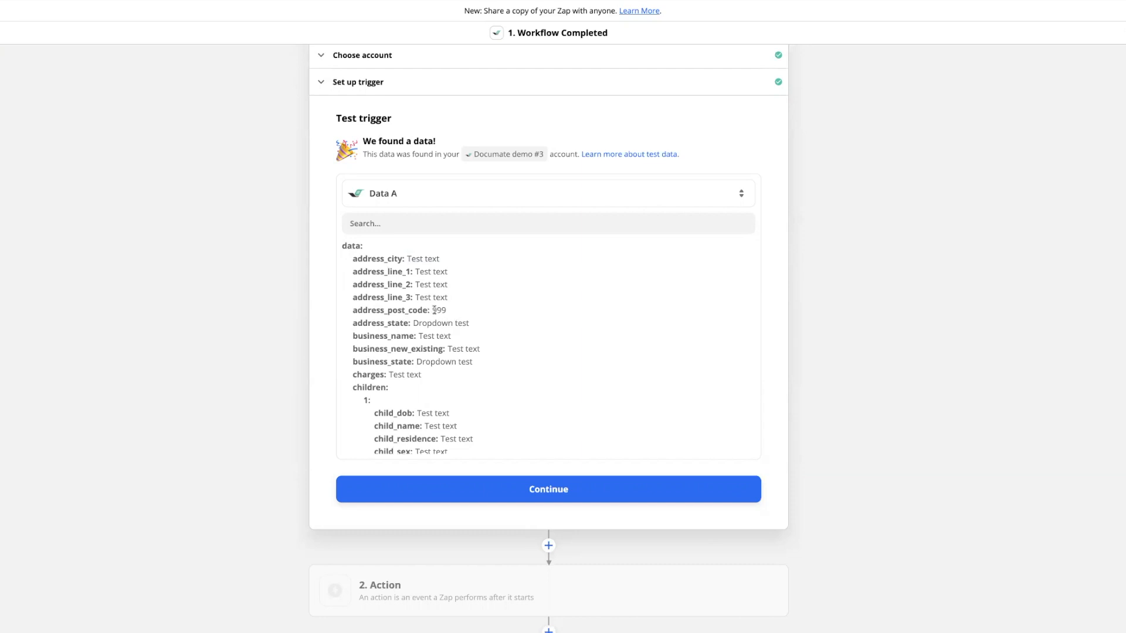
scroll("down", 3)
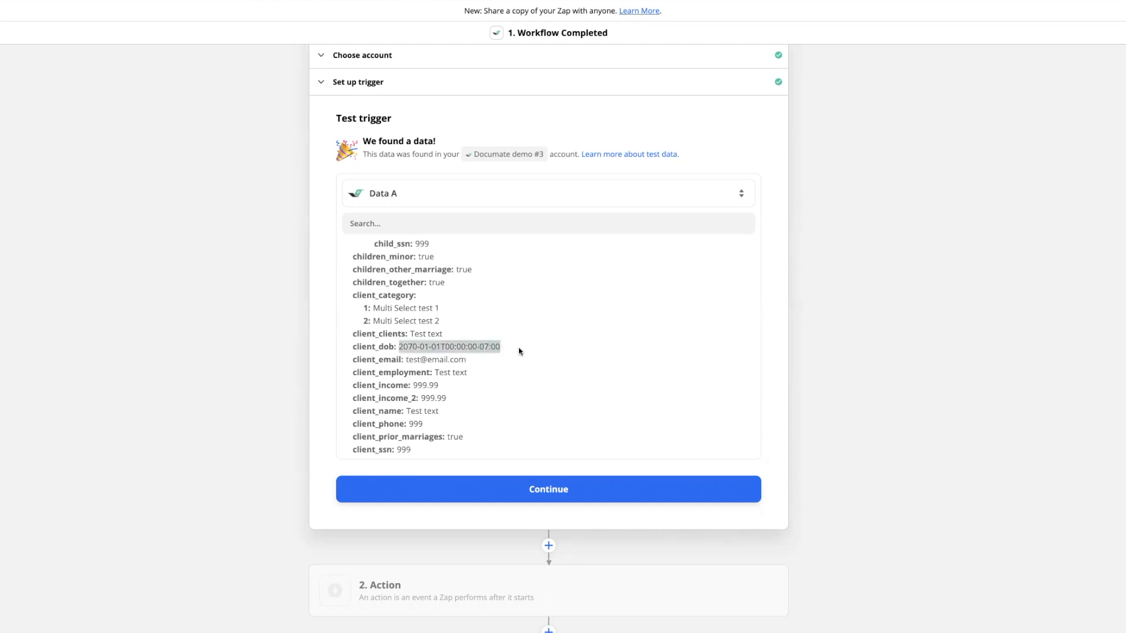
scroll("down", 3)
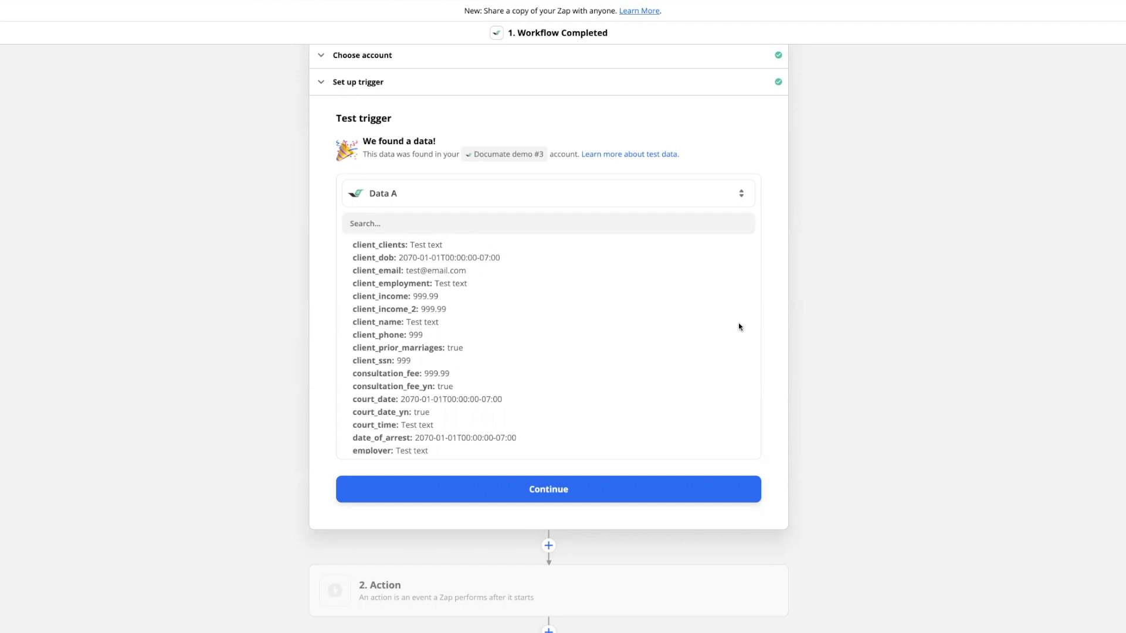
left_click(548, 489)
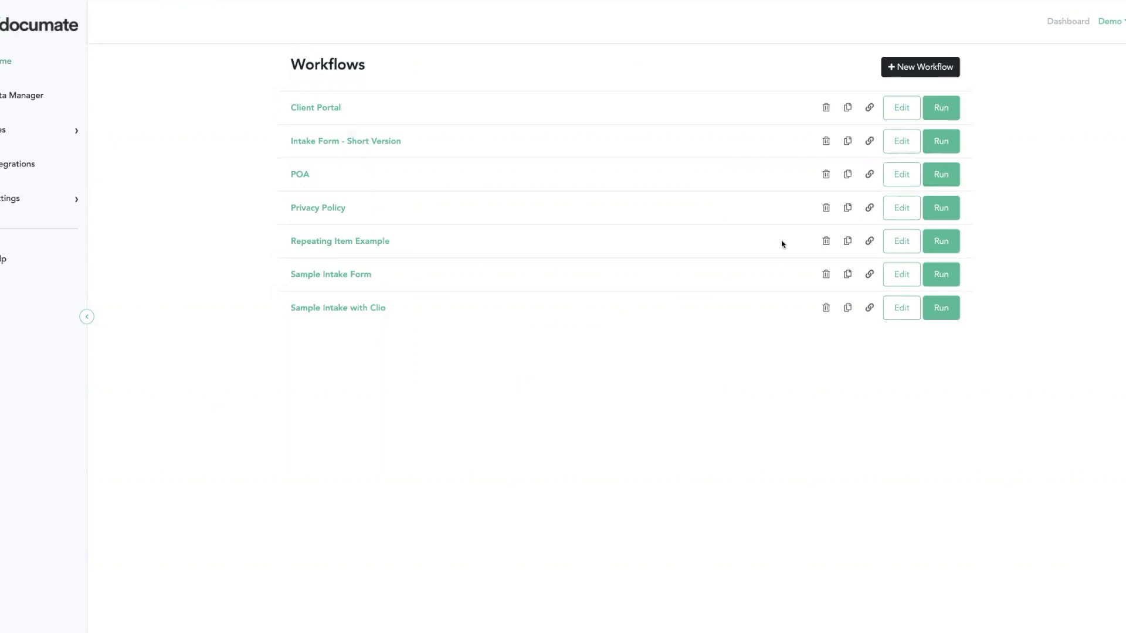
mouse_move(352, 308)
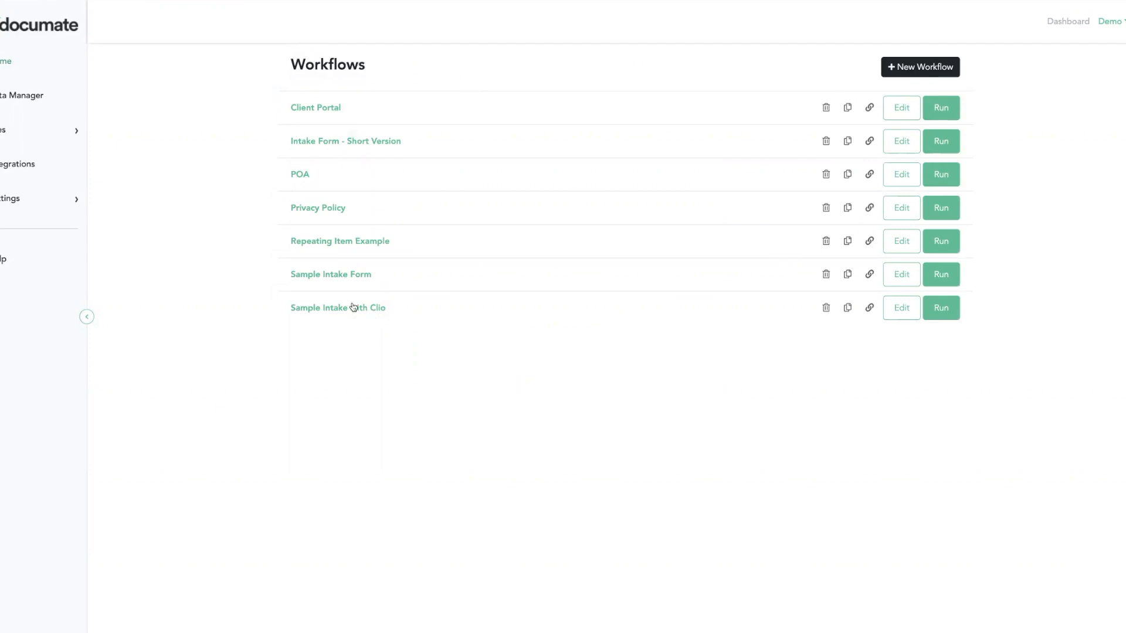
mouse_move(293, 253)
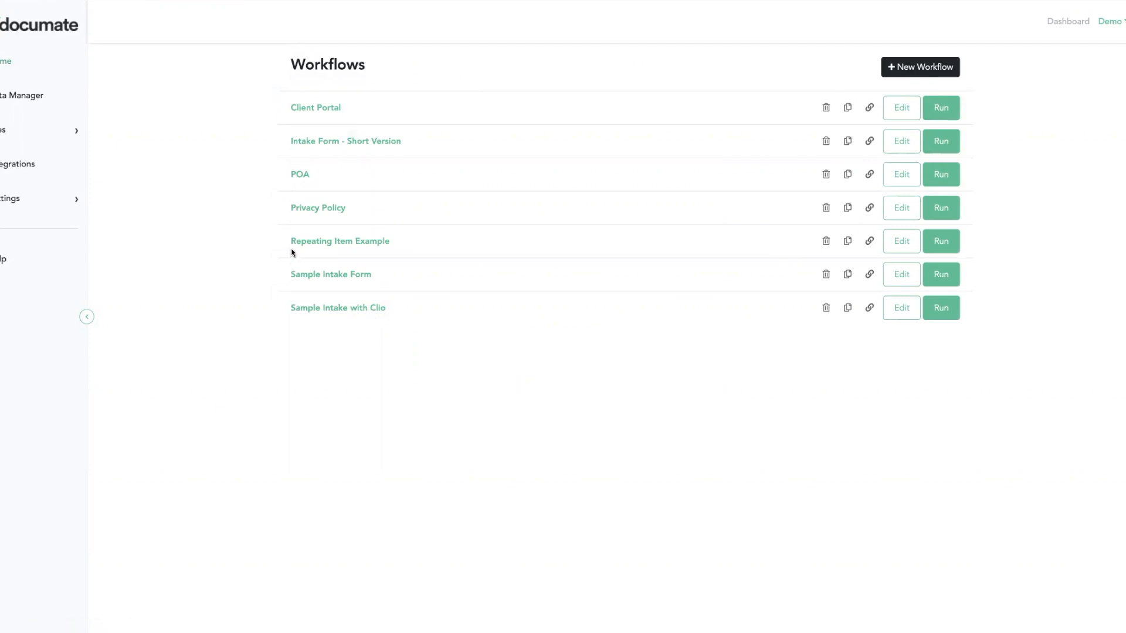
mouse_move(366, 279)
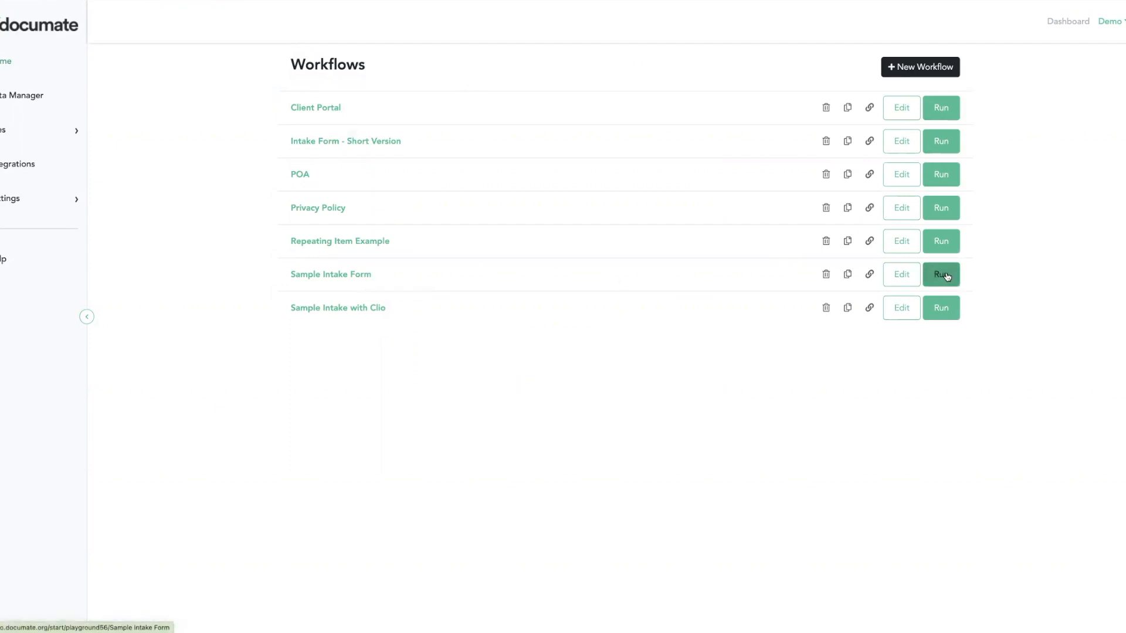
Run the Sample Intake Form workflow from the Documate Workflows dashboard
left_click(940, 275)
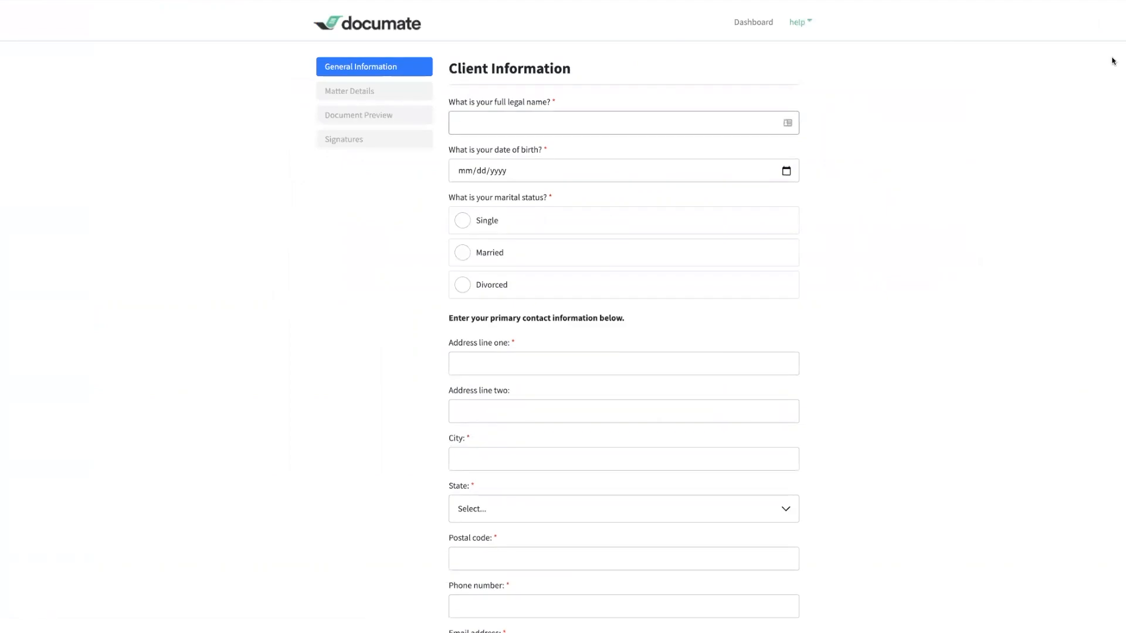
mouse_move(751, 174)
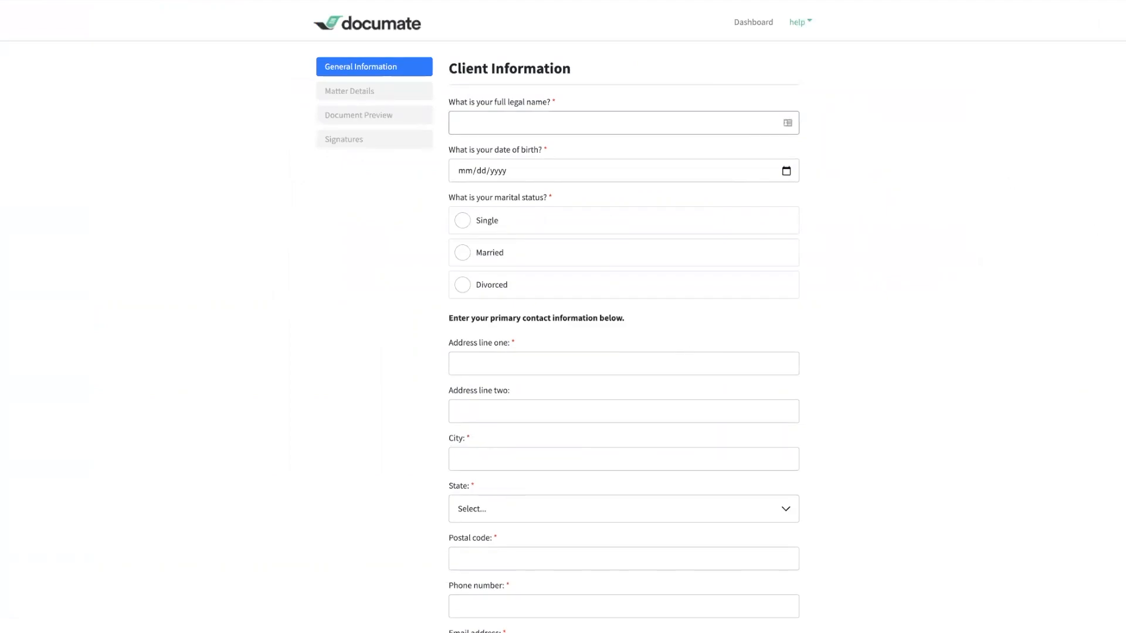
Review the filled intake answers and signature, then submit to complete the session
left_click(373, 140)
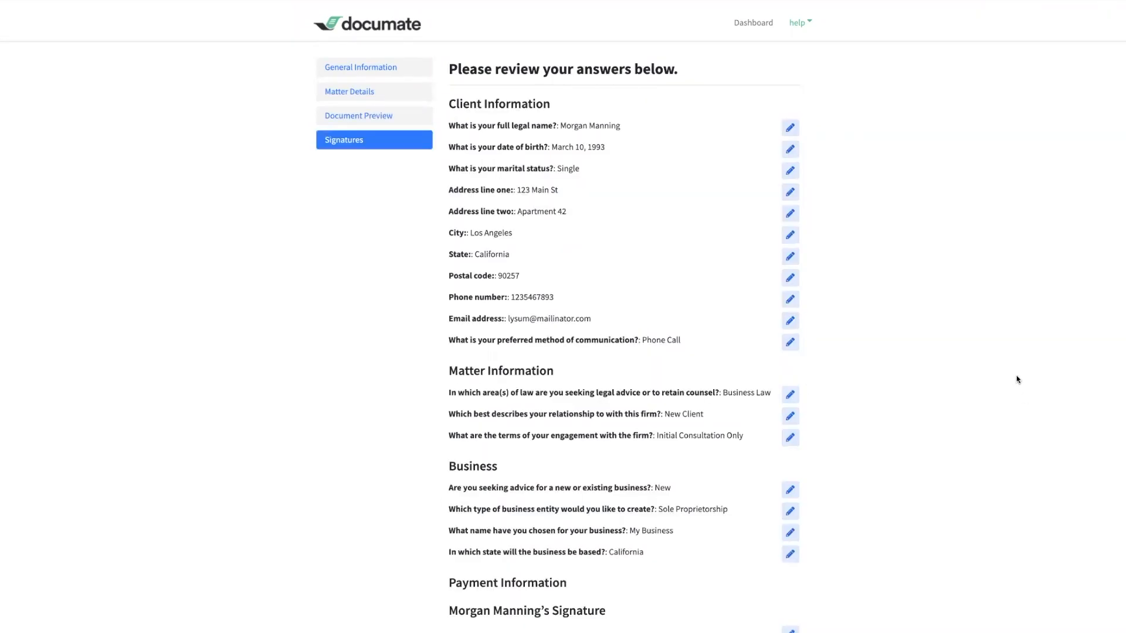
mouse_move(779, 176)
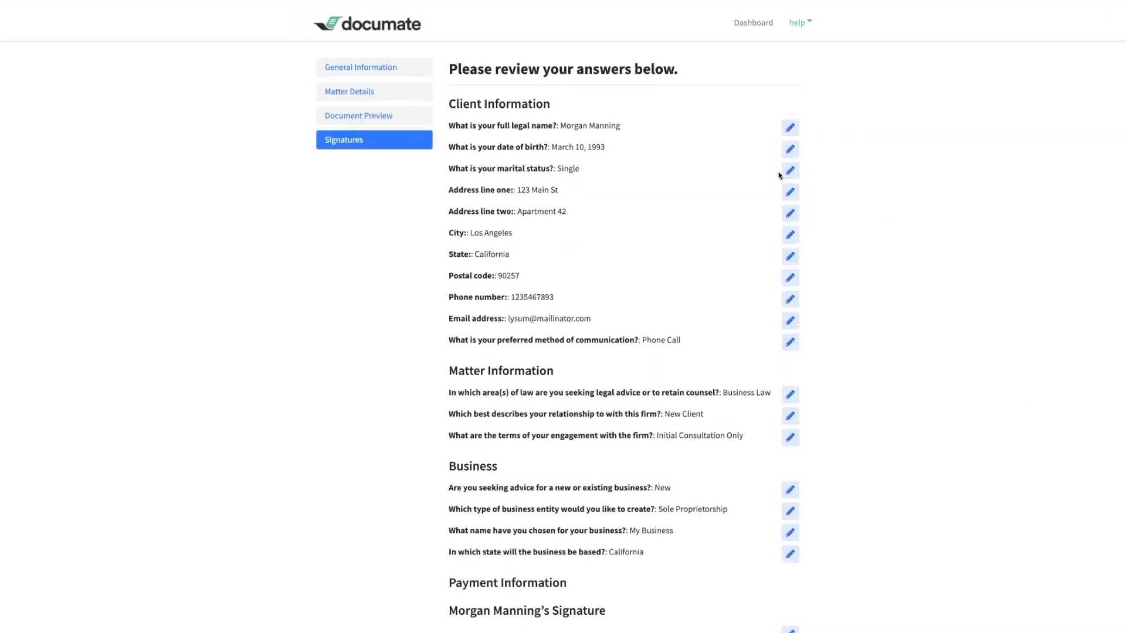
mouse_move(809, 485)
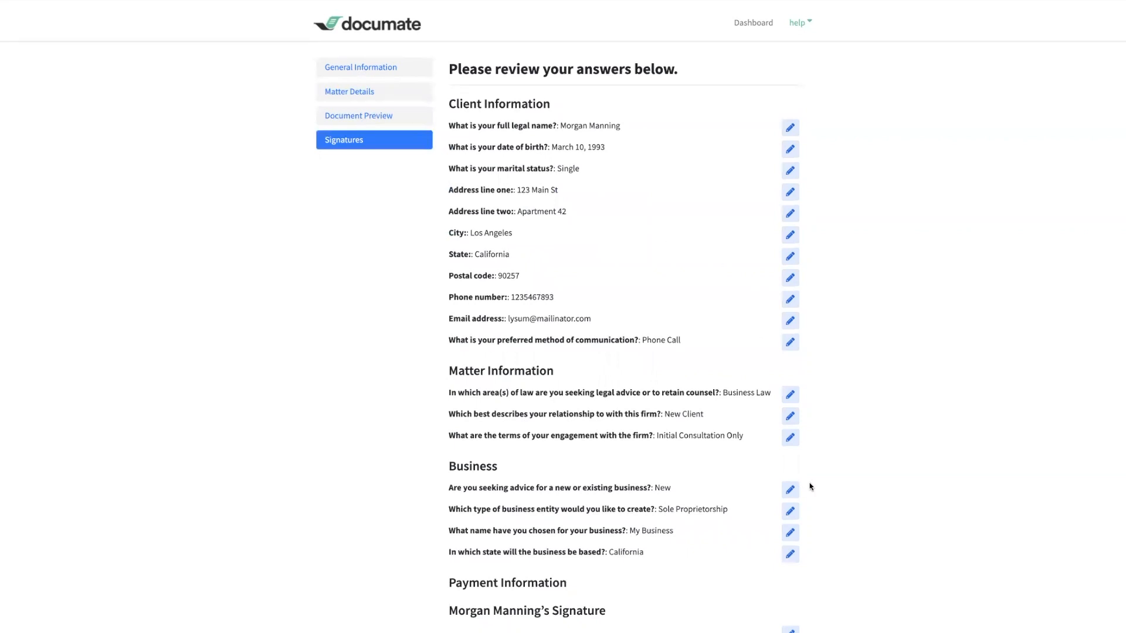
scroll("down", 3)
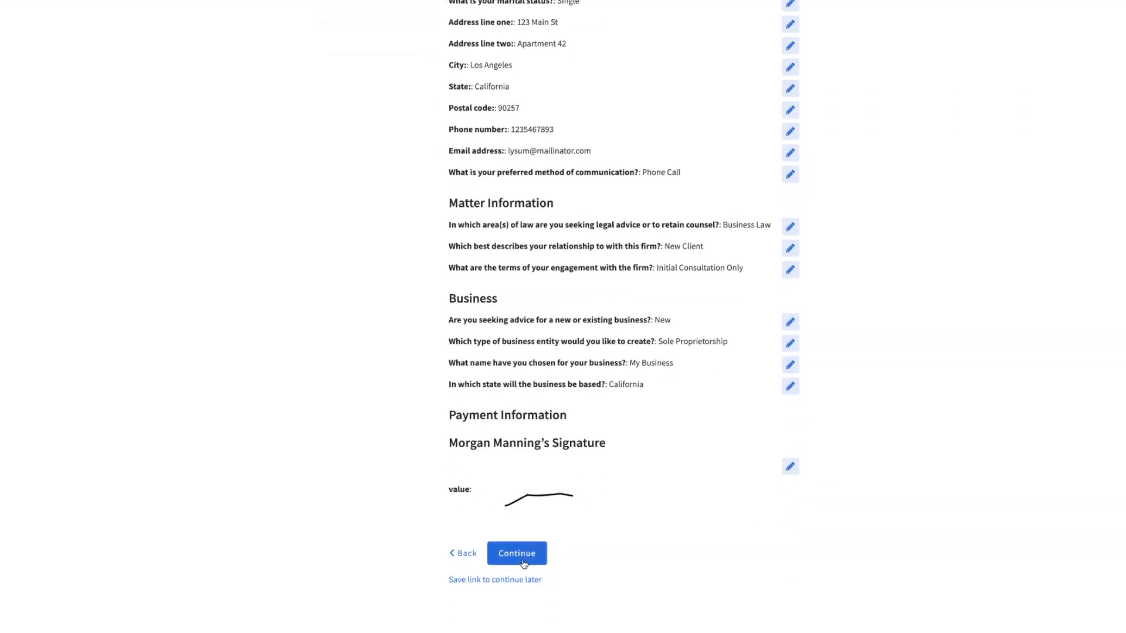
left_click(516, 553)
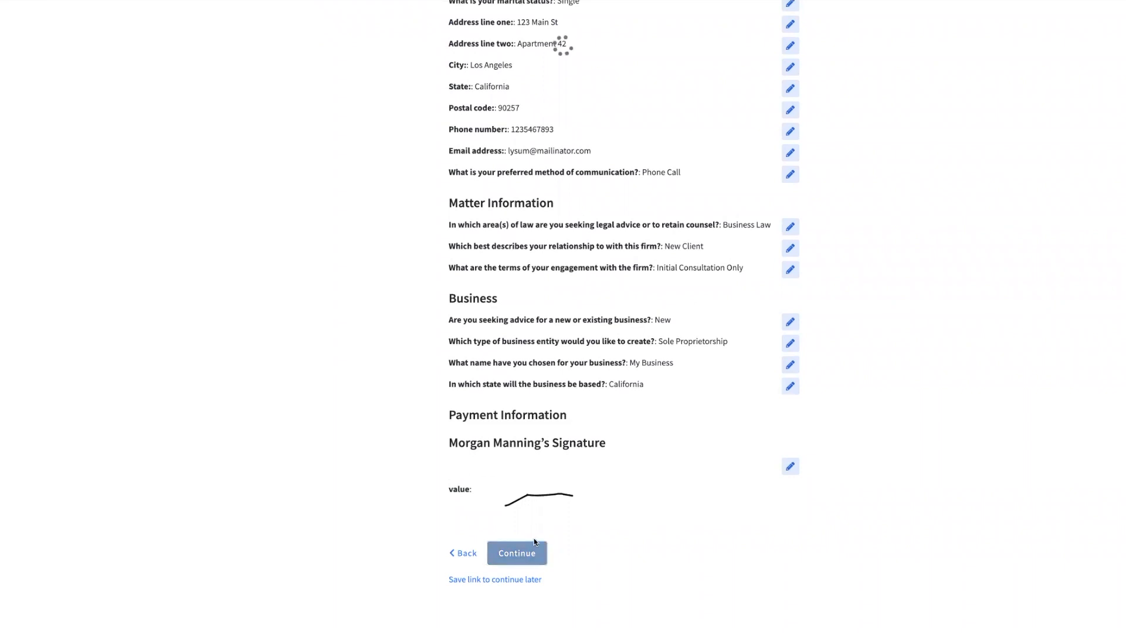